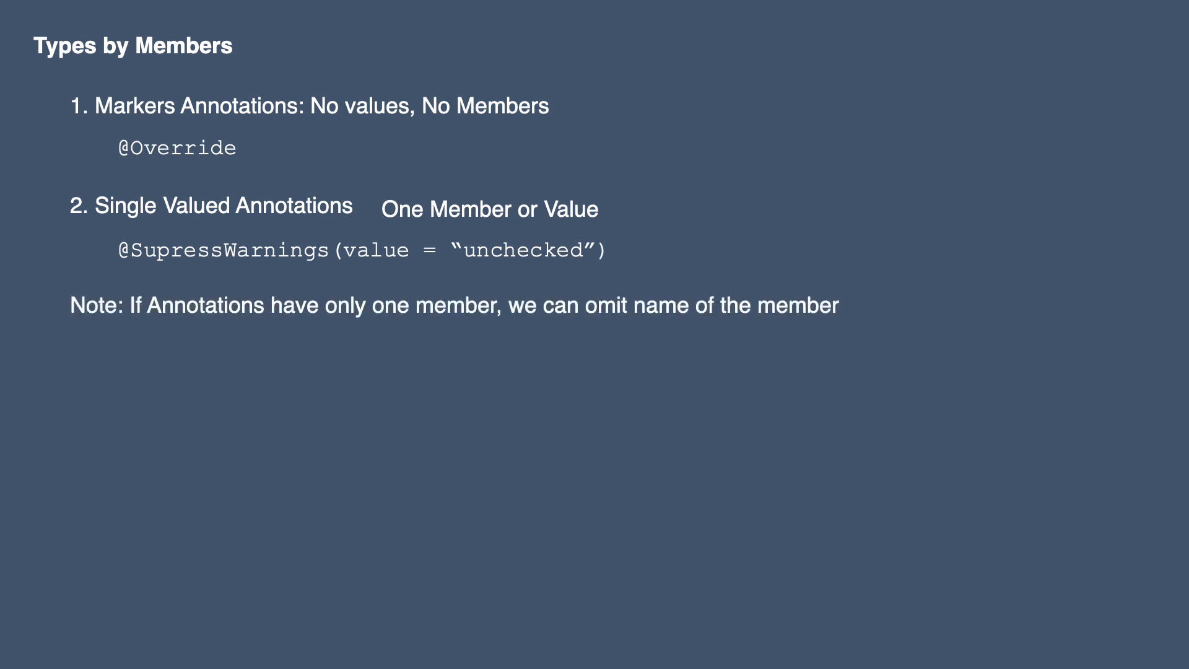
pyautogui.write('@SupressWarnings("unchecked")')
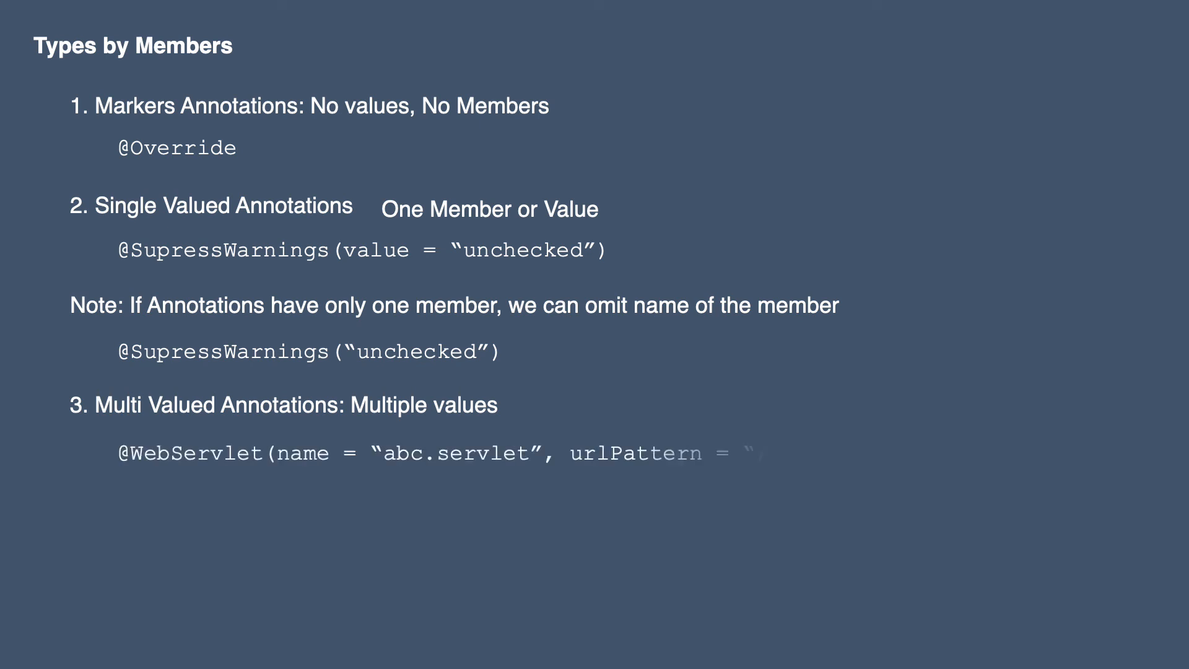
pyautogui.write('/abc.html")')
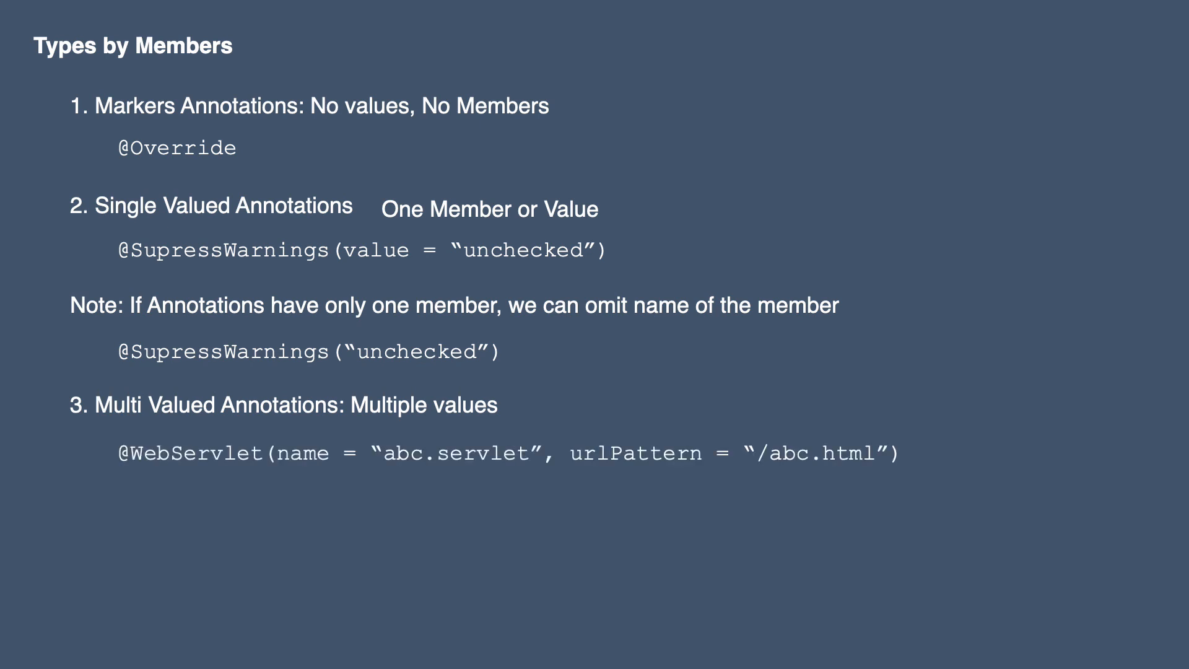